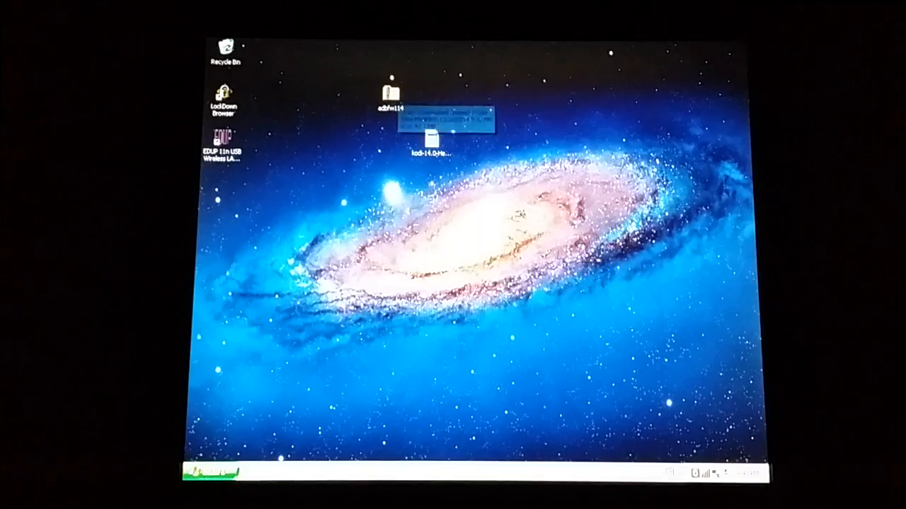
# Run adbFire directly from inside the adbfire114 zip archive, accepting the Compressed Folders warning
pyautogui.doubleClick(391, 92)
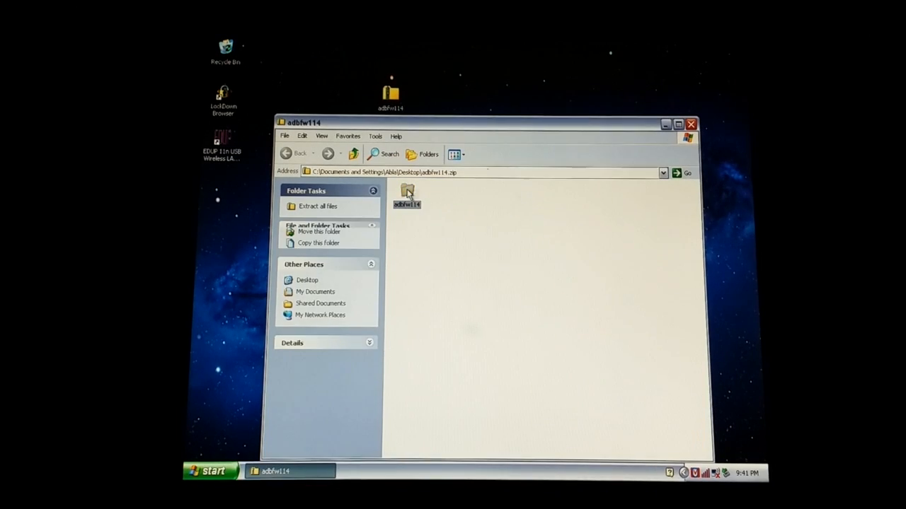
pyautogui.doubleClick(407, 195)
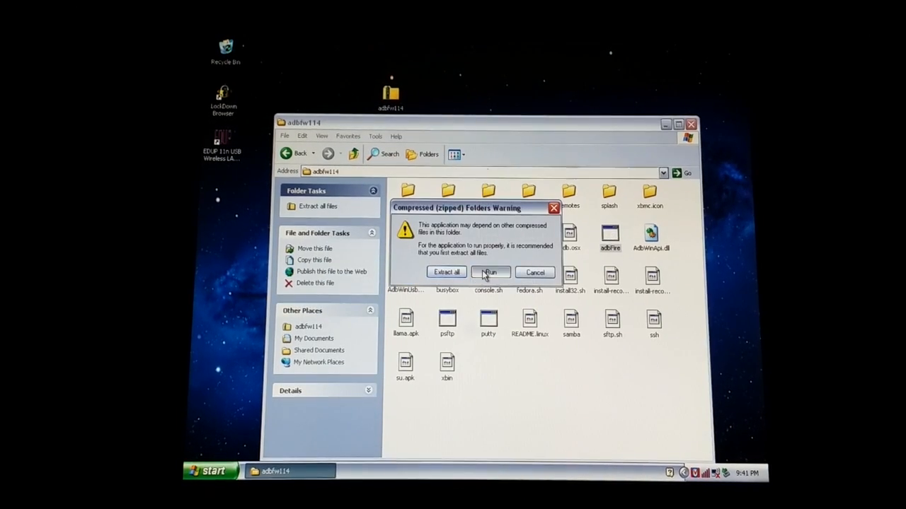
pyautogui.click(490, 272)
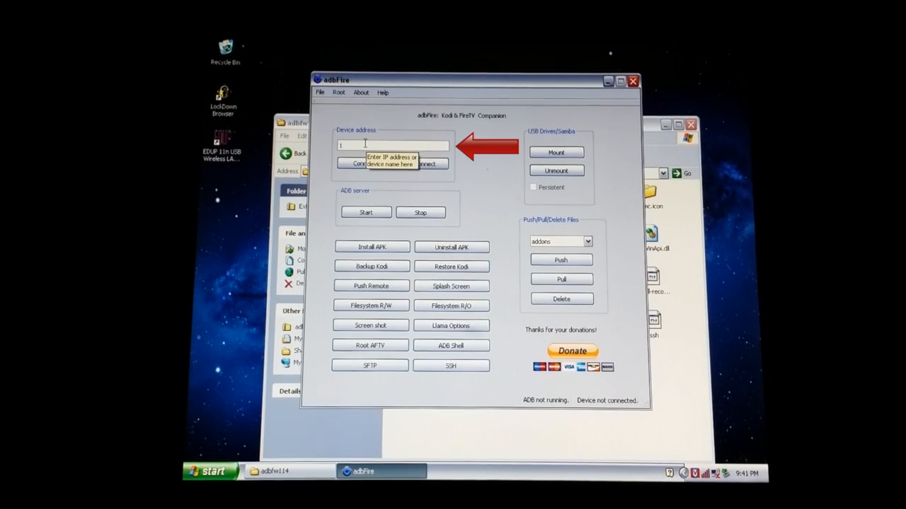
# Enter the Fire TV address 192.168.1.8 and attempt to connect, which fails
pyautogui.write('192.168.1.8')
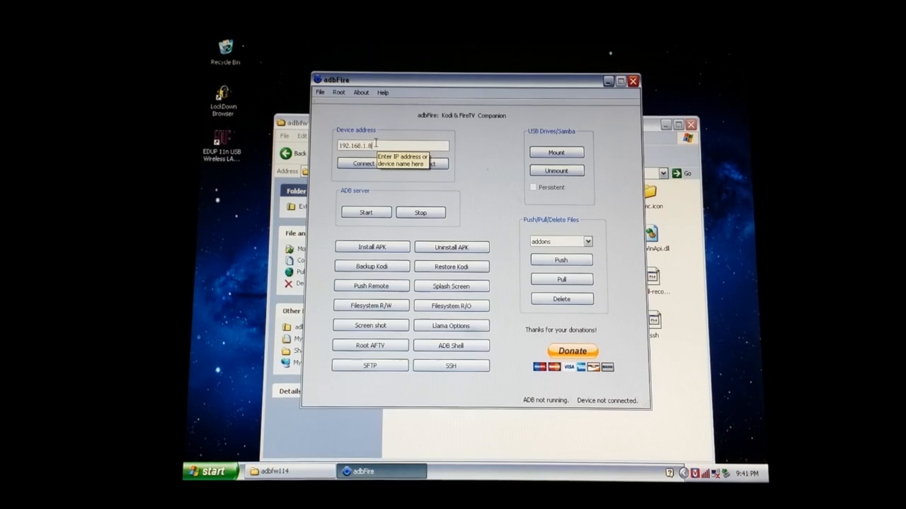
pyautogui.click(362, 164)
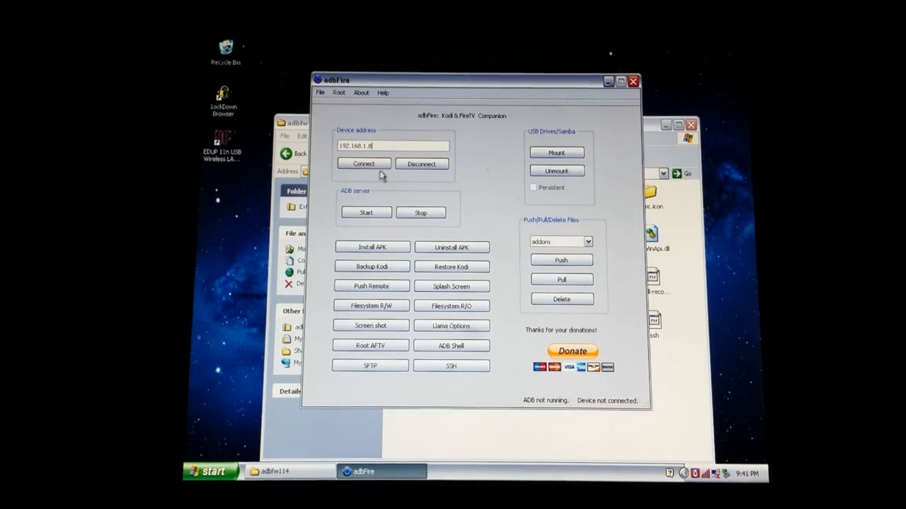
pyautogui.moveTo(421, 213)
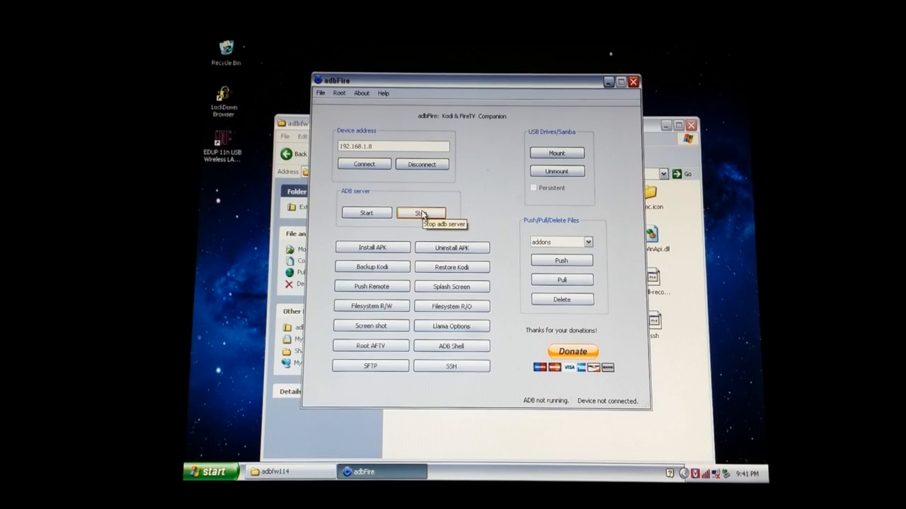
pyautogui.moveTo(413, 201)
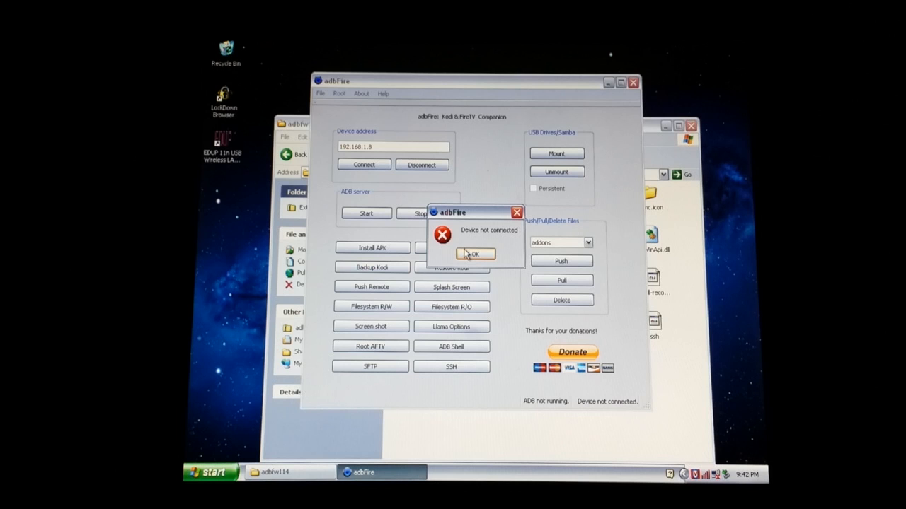
# Dismiss the Device not connected error and close adbFire and the archive folder window
pyautogui.click(475, 255)
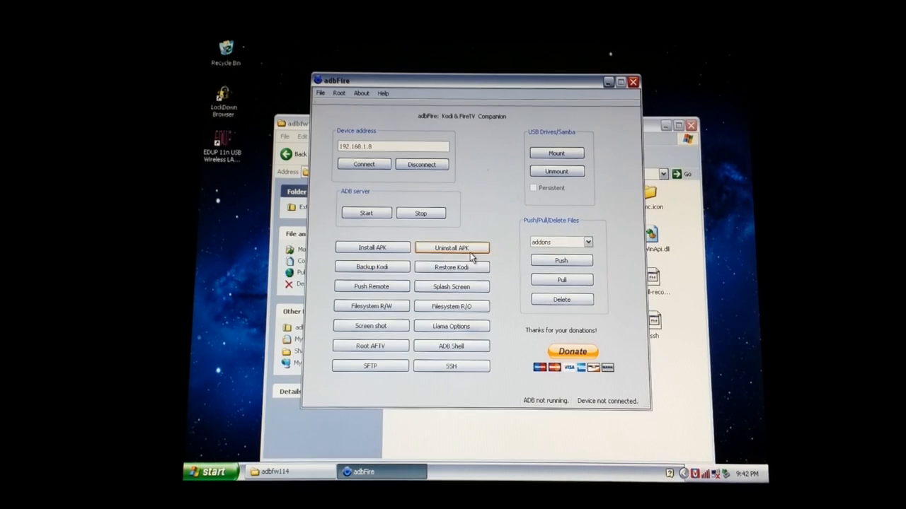
pyautogui.moveTo(417, 130)
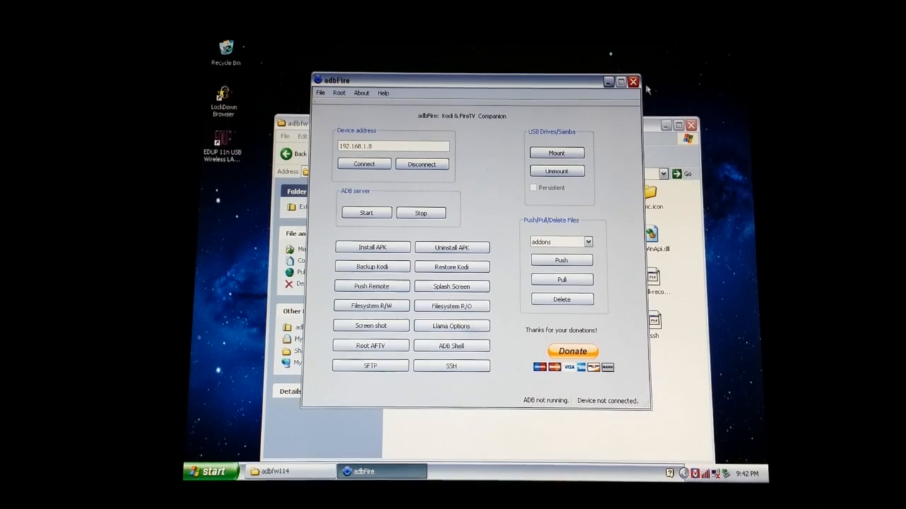
pyautogui.click(631, 80)
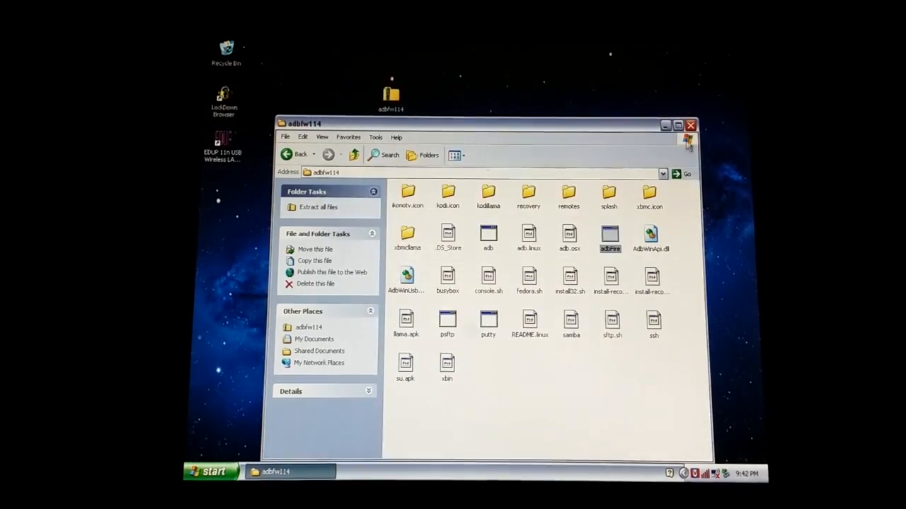
pyautogui.click(690, 125)
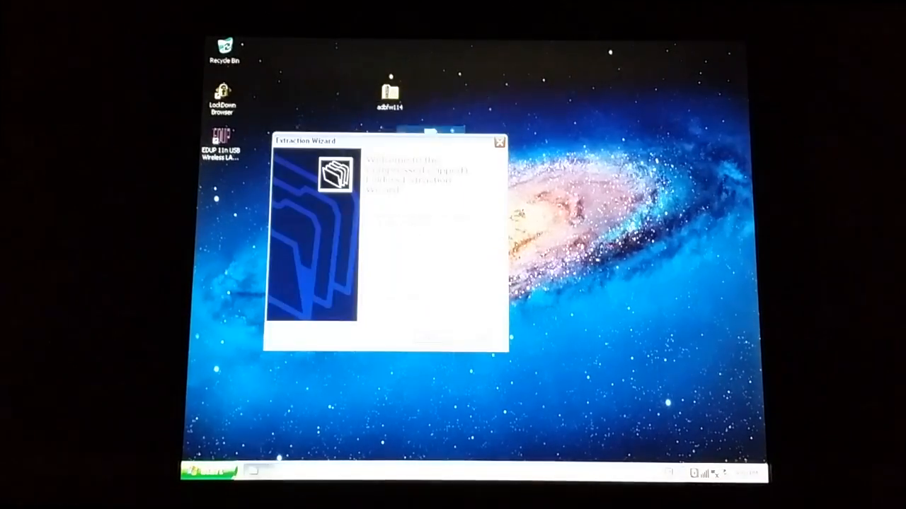
# Extract the zip to a new adbfire114 folder on the desktop with Show extracted files unchecked
pyautogui.click(433, 337)
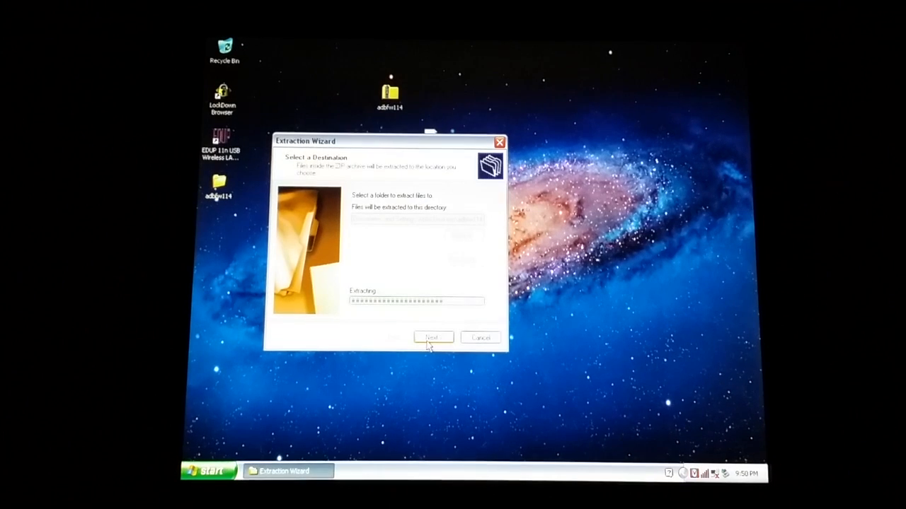
pyautogui.click(433, 337)
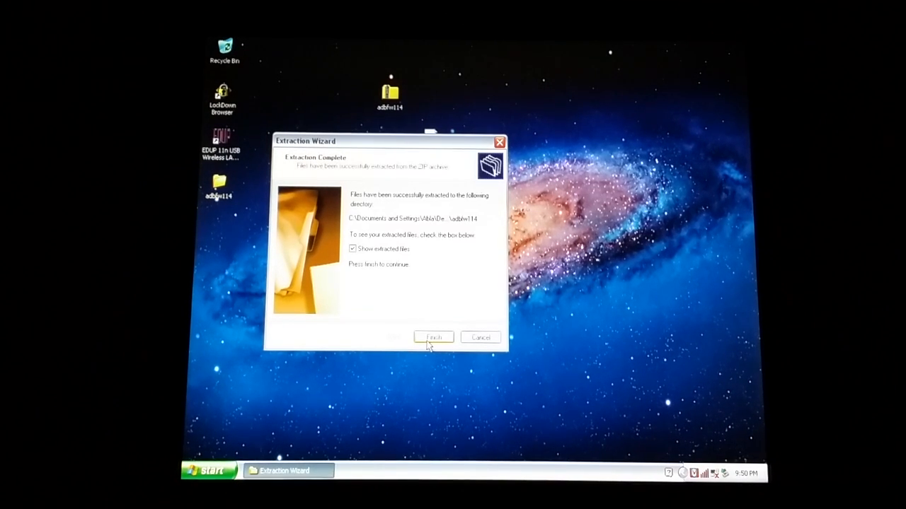
pyautogui.click(352, 249)
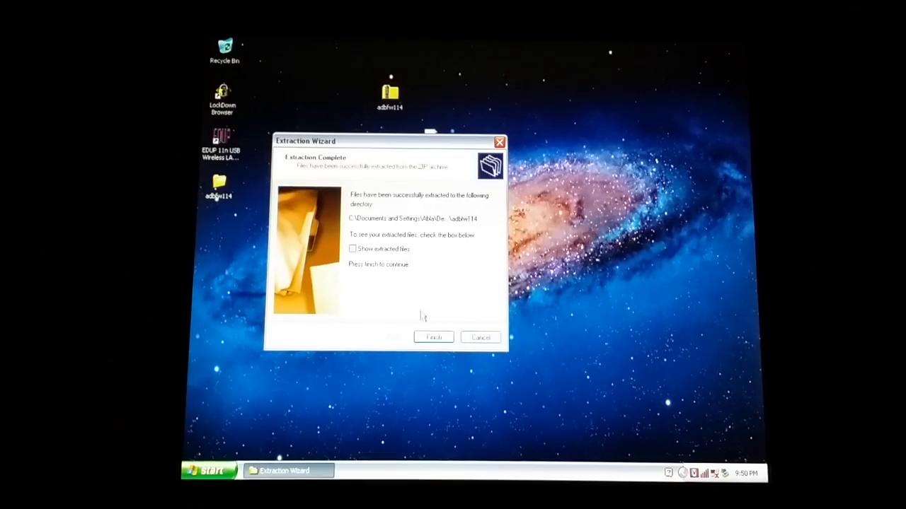
pyautogui.click(433, 337)
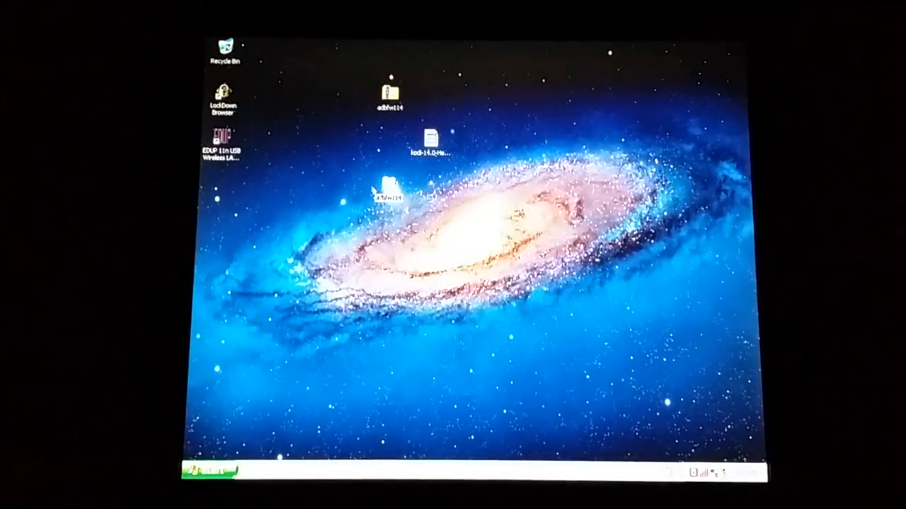
# Launch adbFire.exe from the extracted adbfire114 folder, allowing the unverified program to run
pyautogui.doubleClick(390, 198)
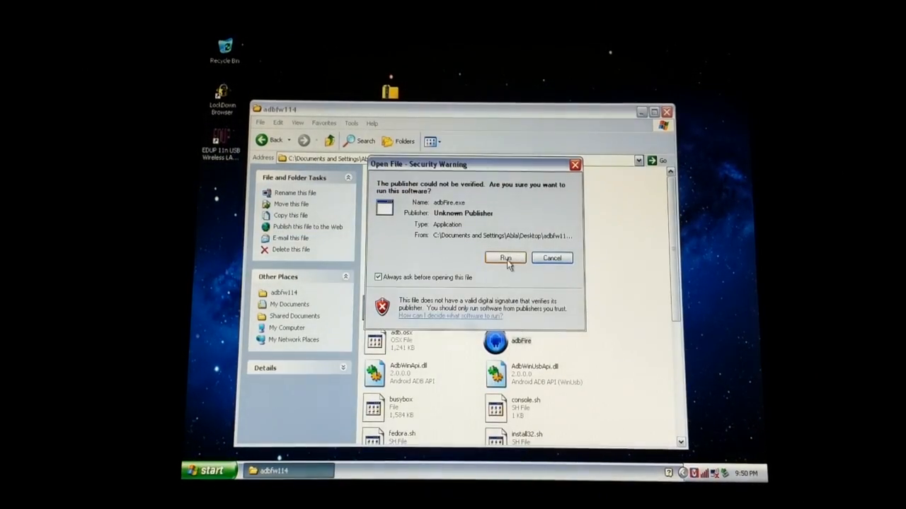
pyautogui.click(504, 257)
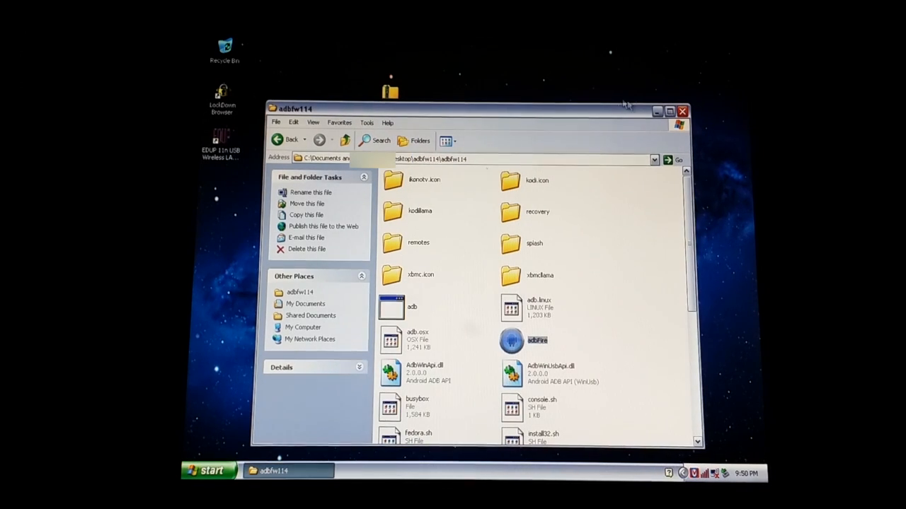
pyautogui.doubleClick(511, 339)
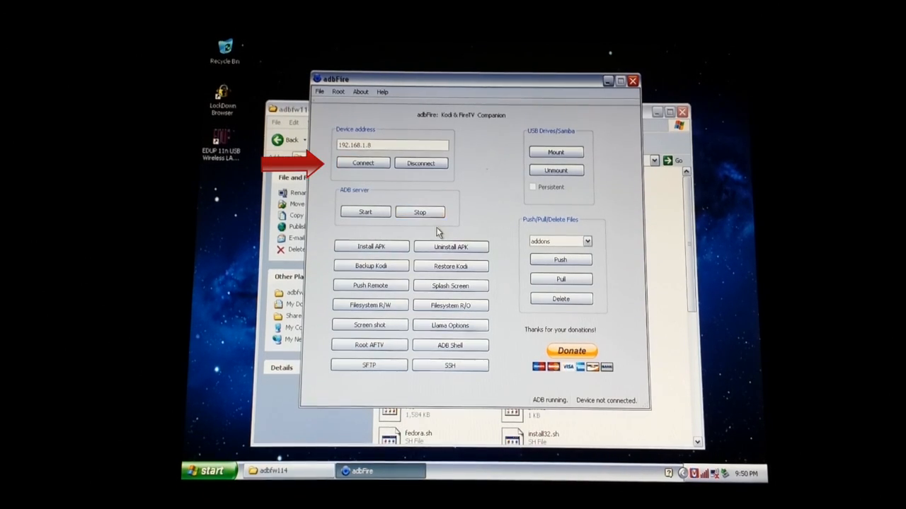
# Connect to the Fire TV at 192.168.1.8 so the status shows ADB running, Device connected
pyautogui.click(362, 163)
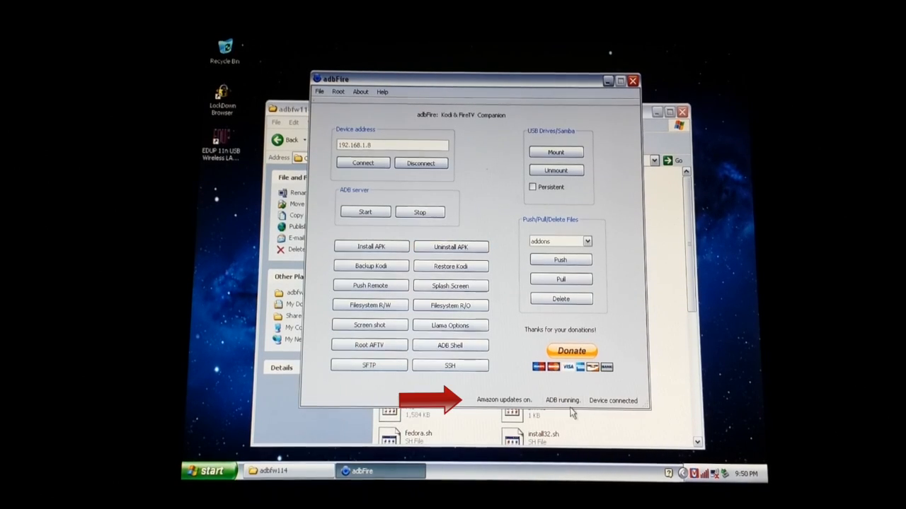